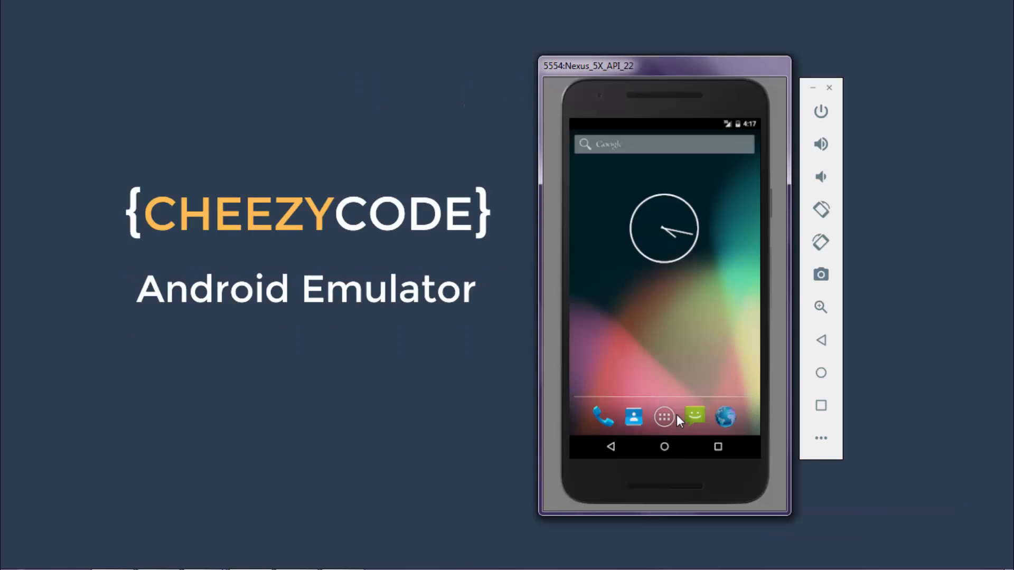
Open the app drawer and launch the Settings app on the emulator
left_click(664, 415)
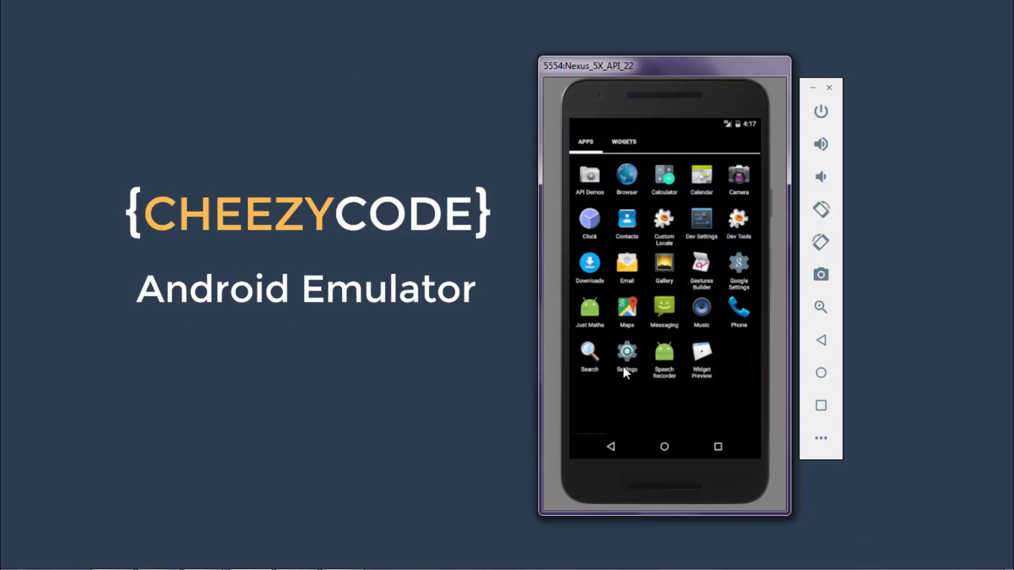
left_click(626, 351)
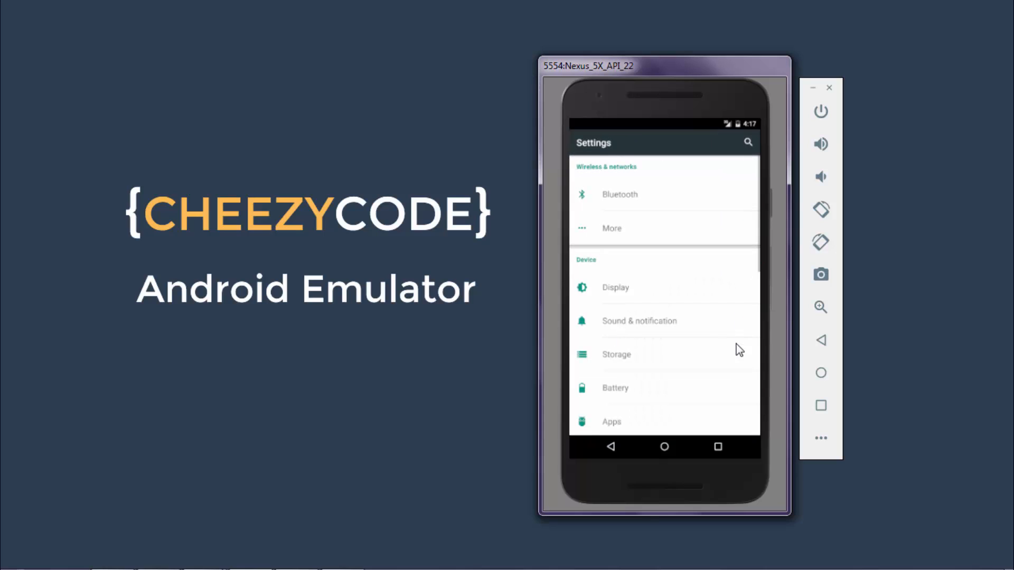
mouse_move(604, 209)
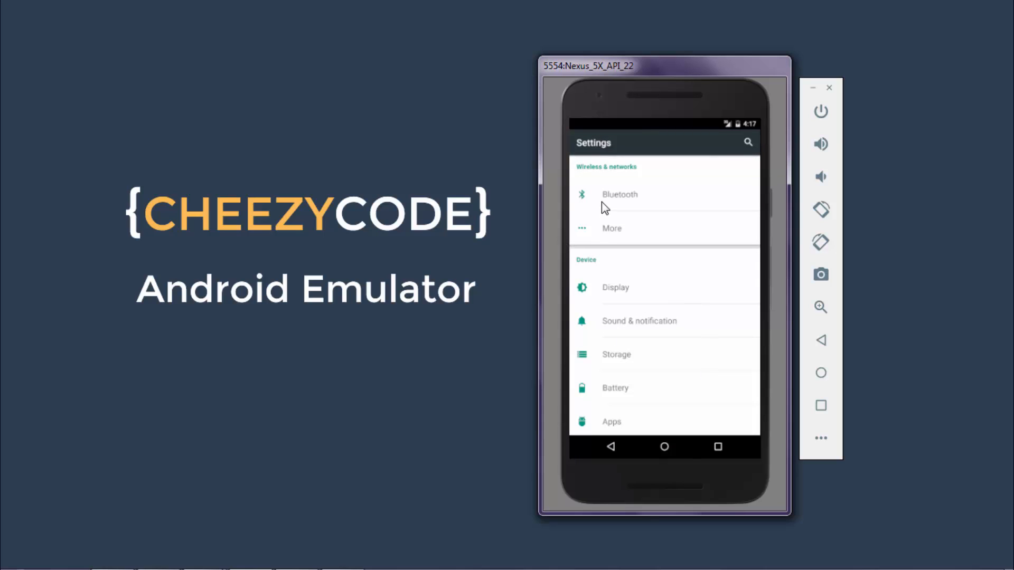
mouse_move(644, 275)
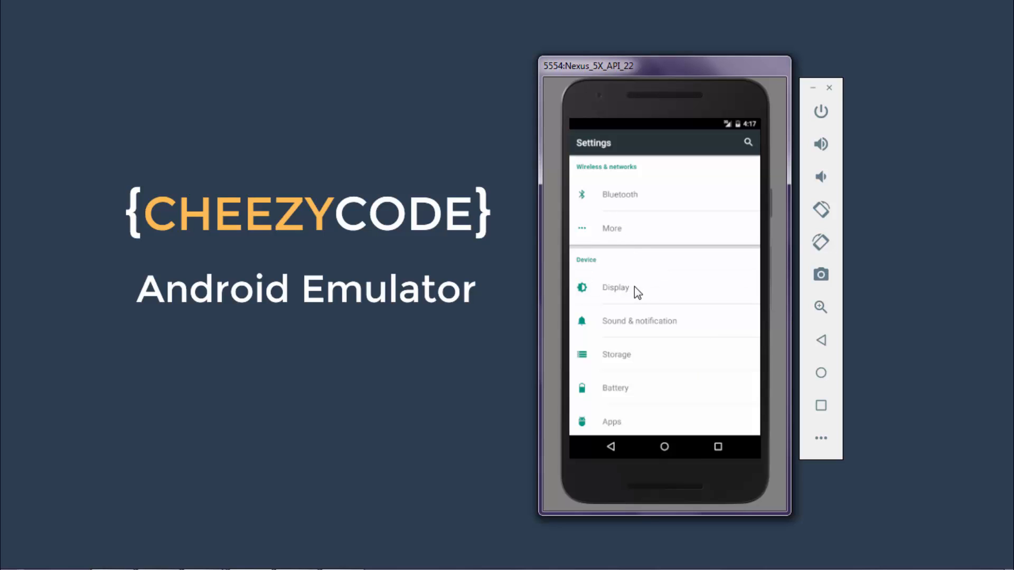
left_click(614, 288)
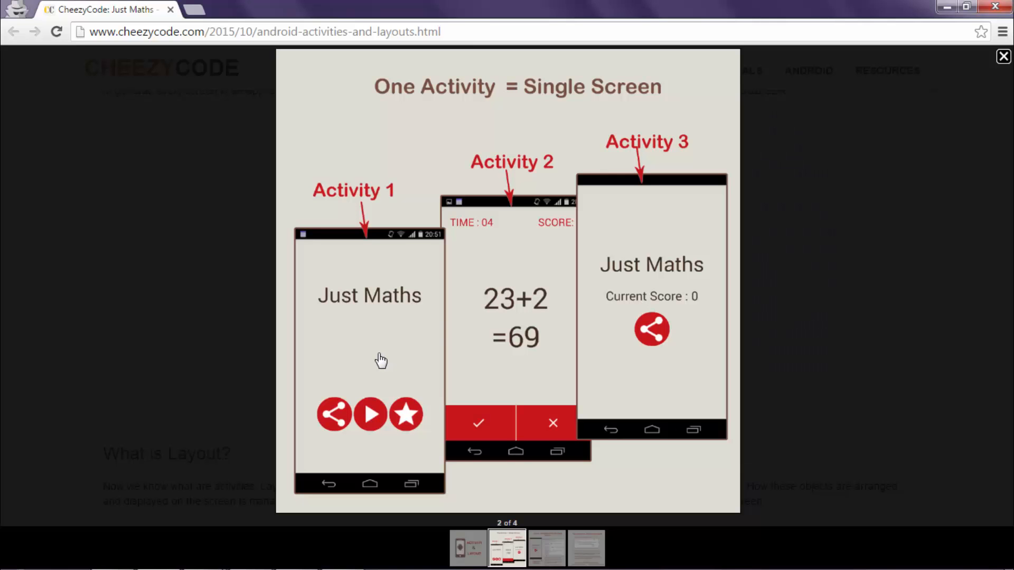
mouse_move(354, 329)
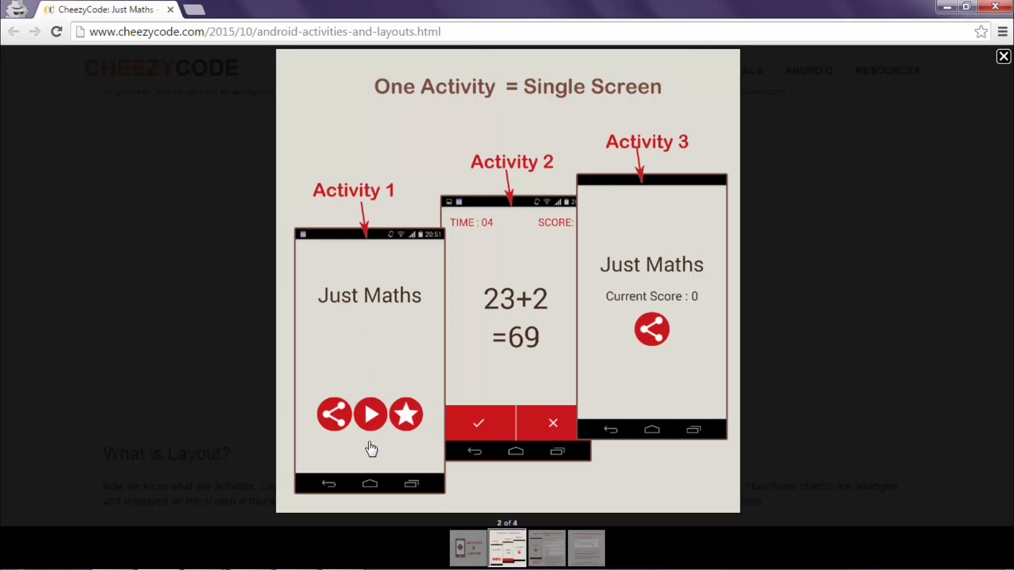
mouse_move(372, 432)
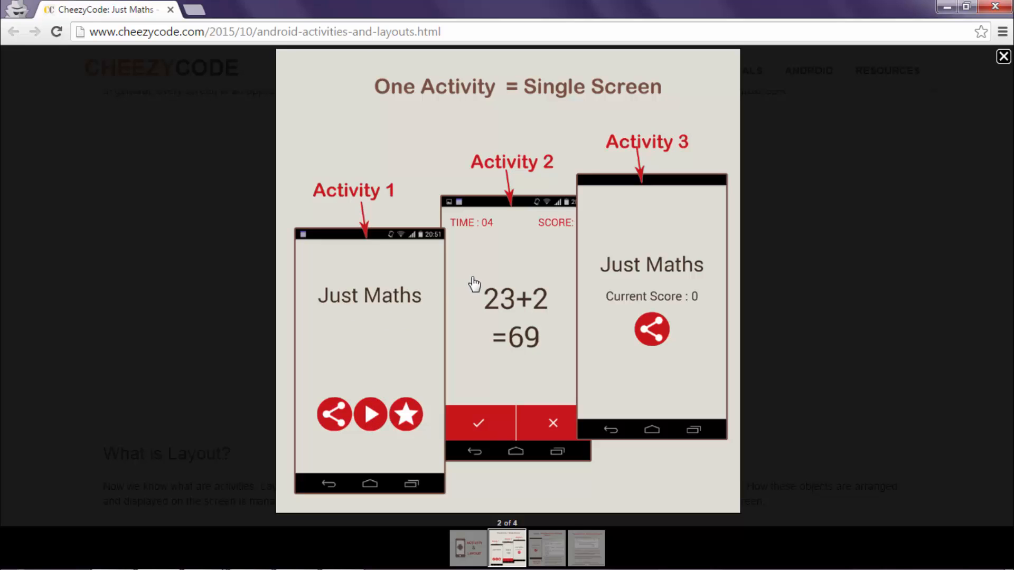
mouse_move(621, 240)
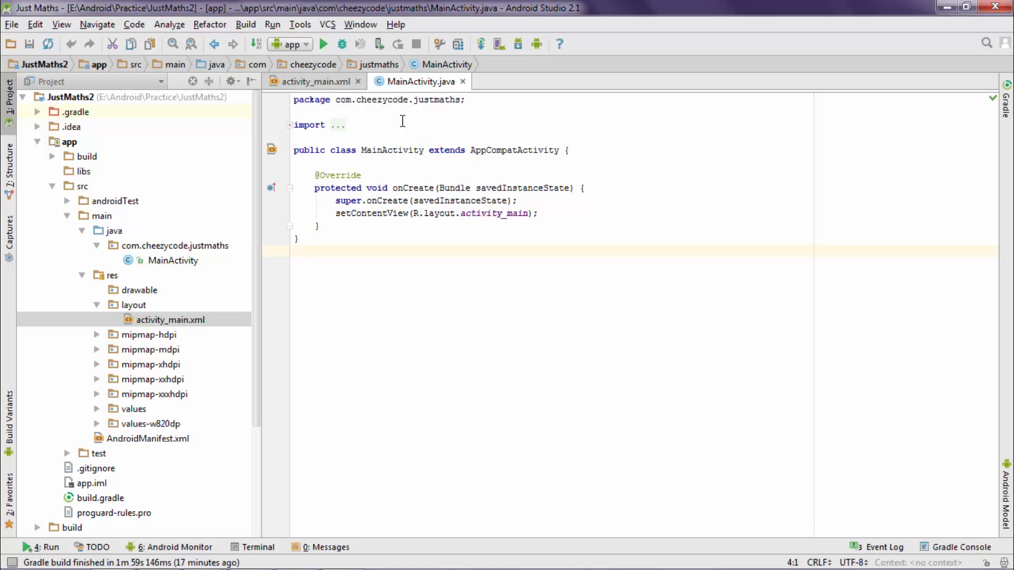
left_click(313, 80)
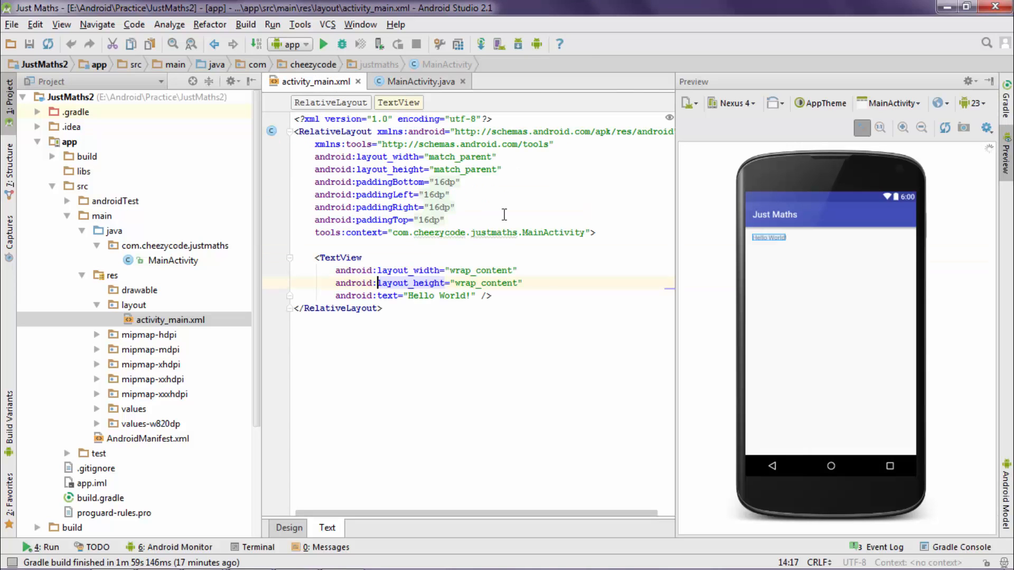
left_click(418, 81)
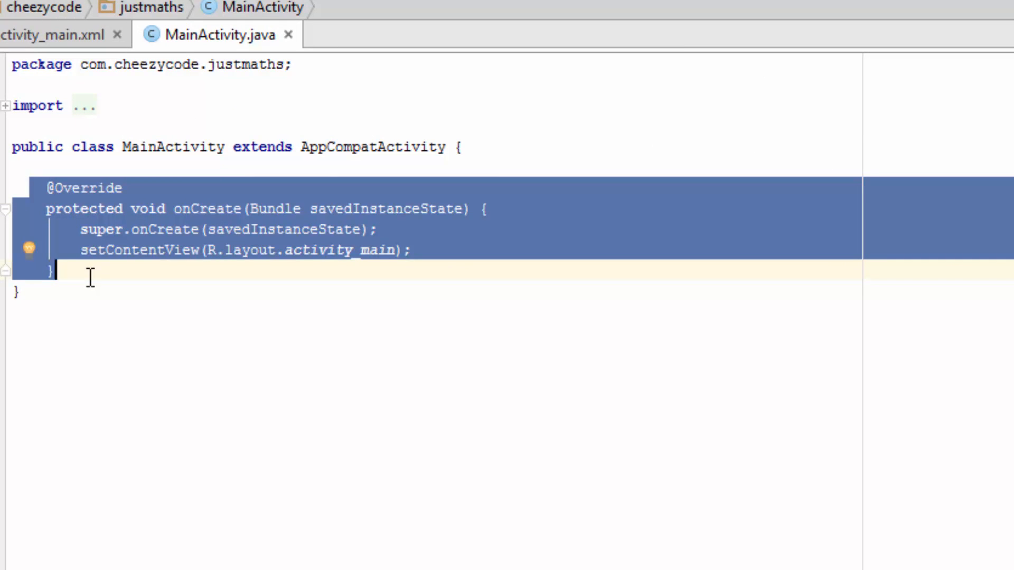
mouse_move(182, 278)
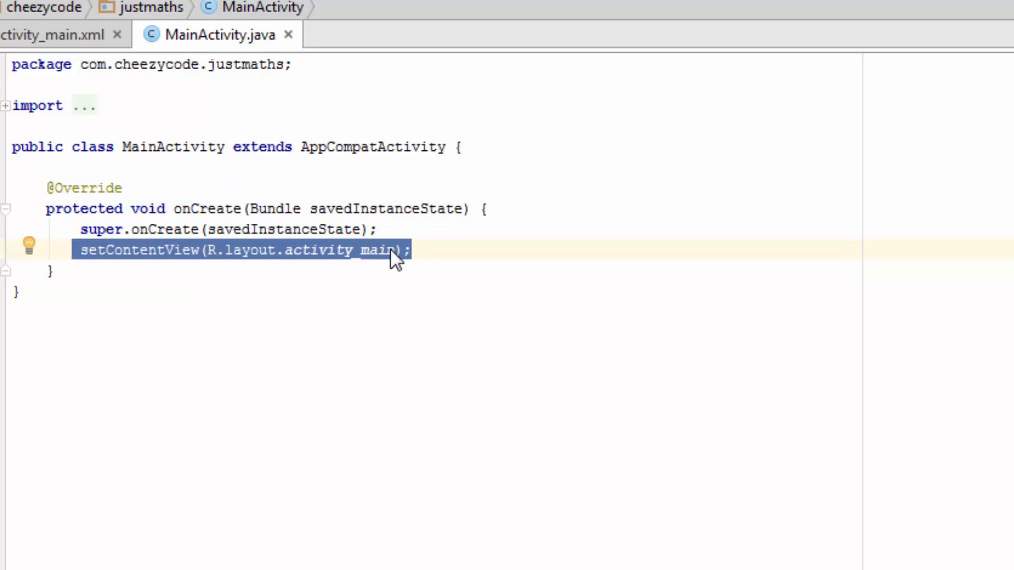
mouse_move(405, 269)
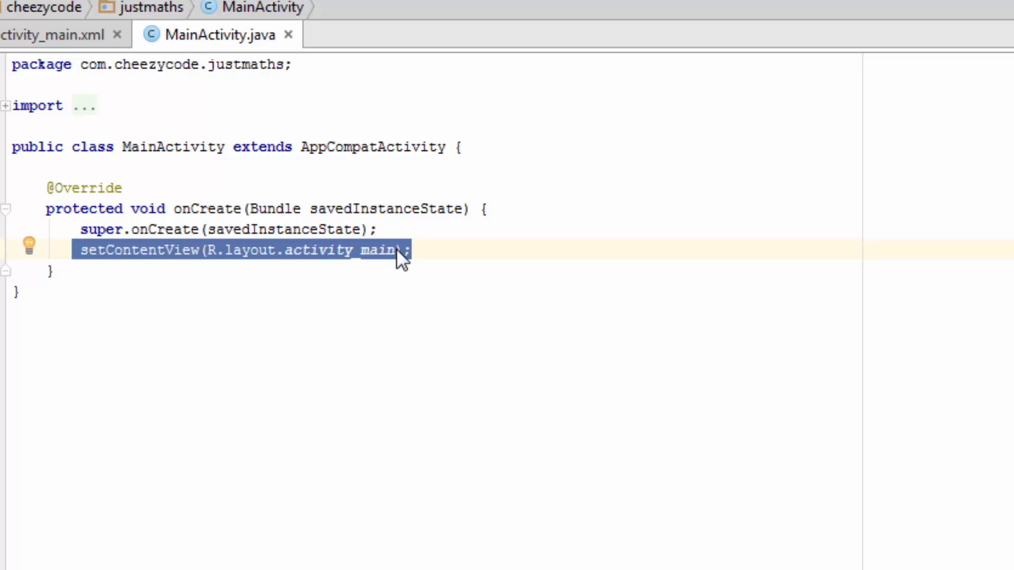
left_click(251, 251)
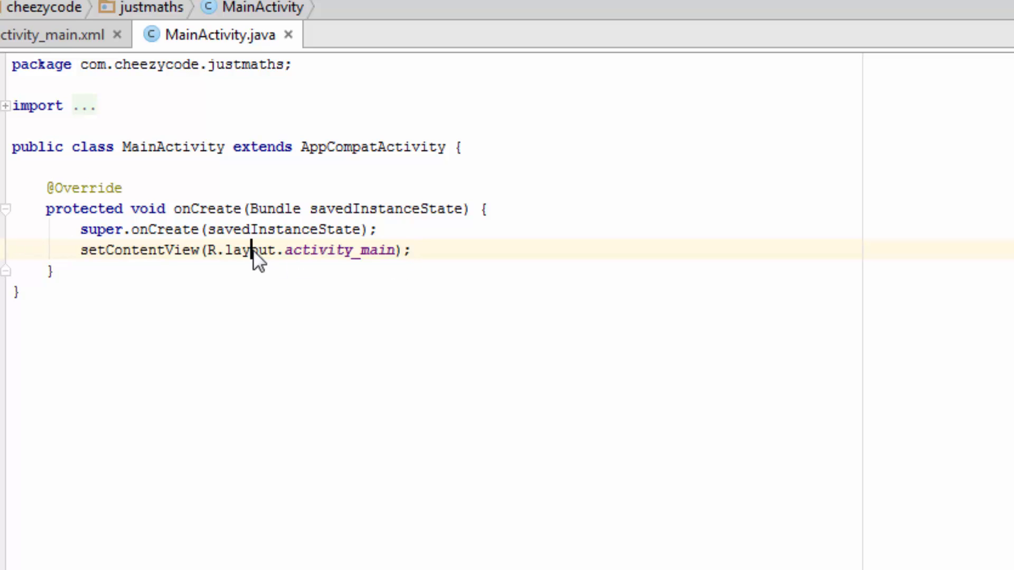
double_click(251, 250)
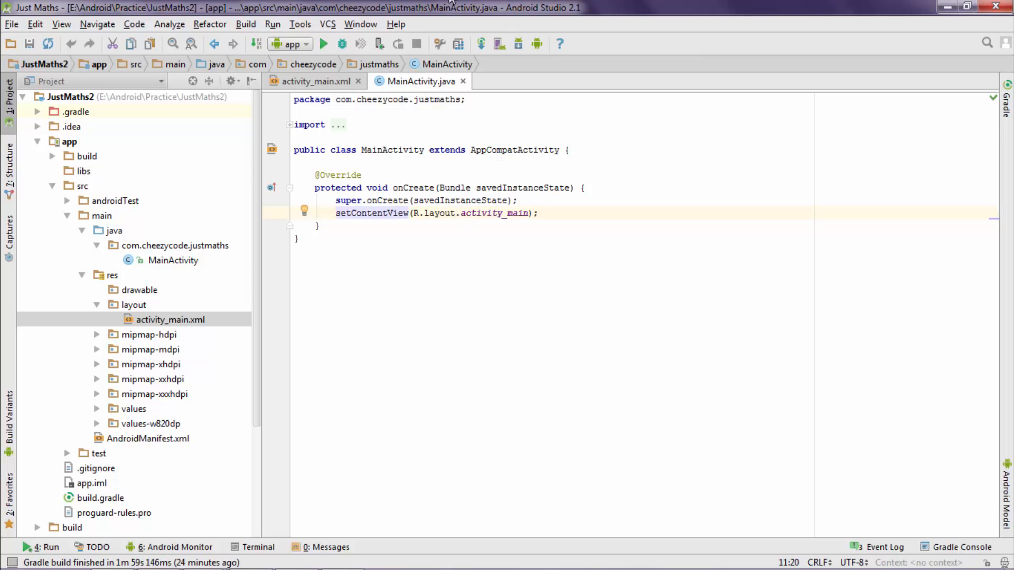
left_click(313, 80)
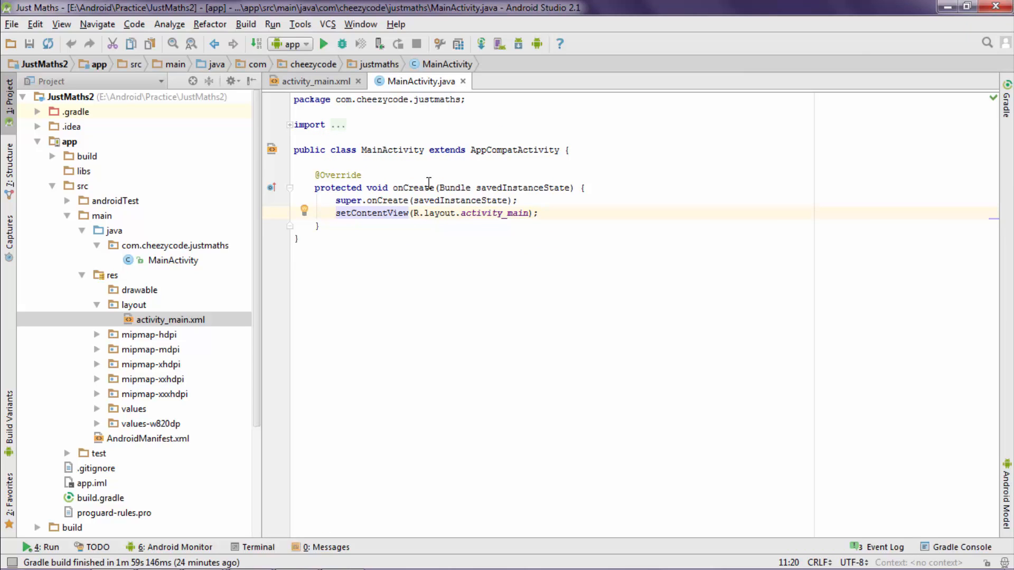
left_click(393, 213)
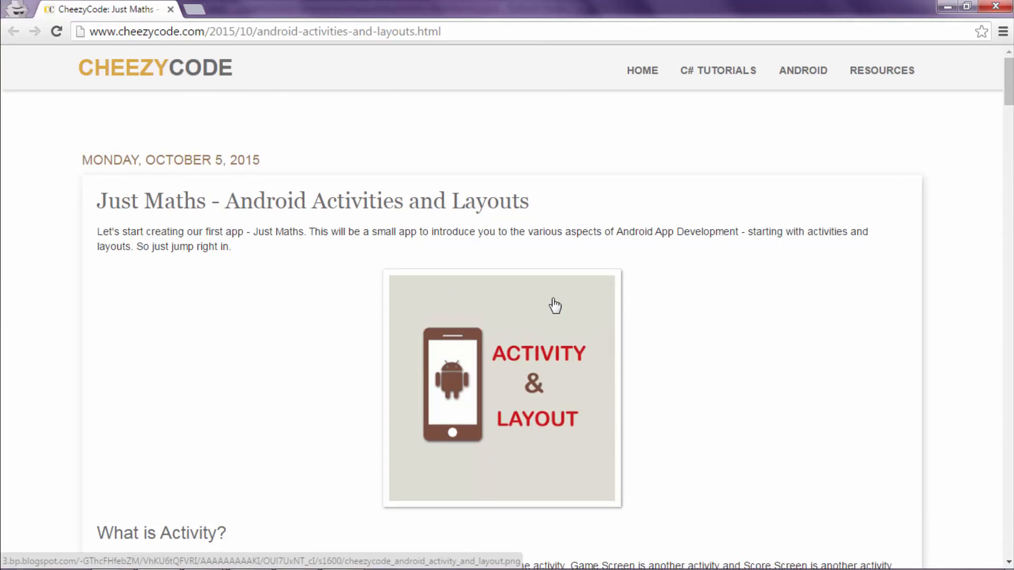
Scroll the Just Maths article down to the 'What is Activity?' heading and diagram
scroll("down", 3)
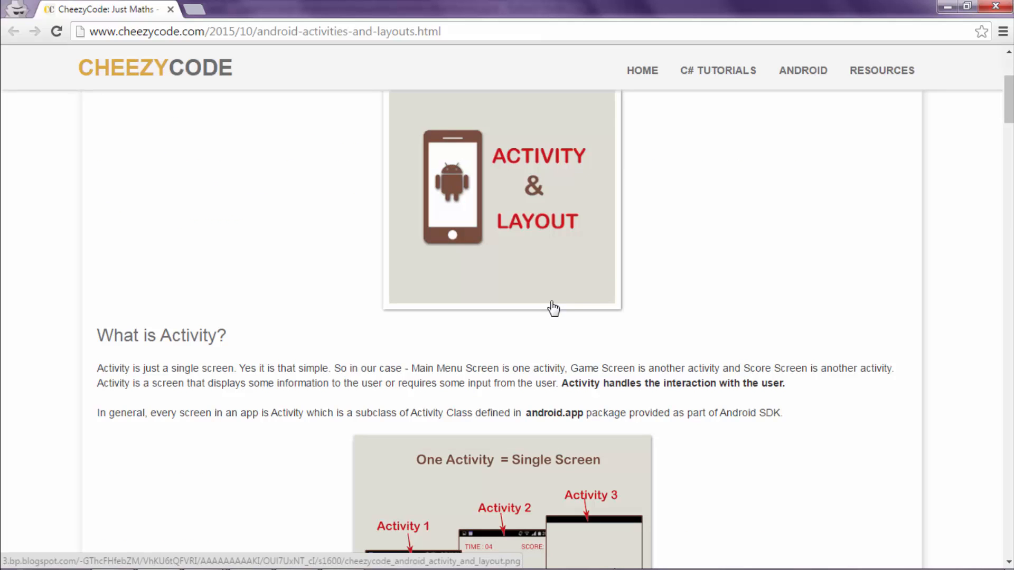
scroll("down", 3)
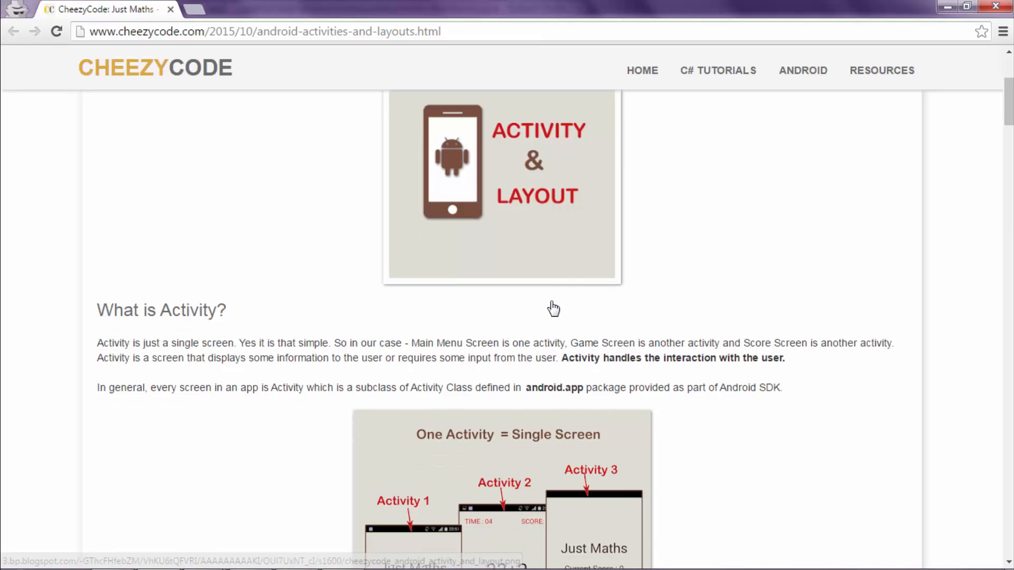